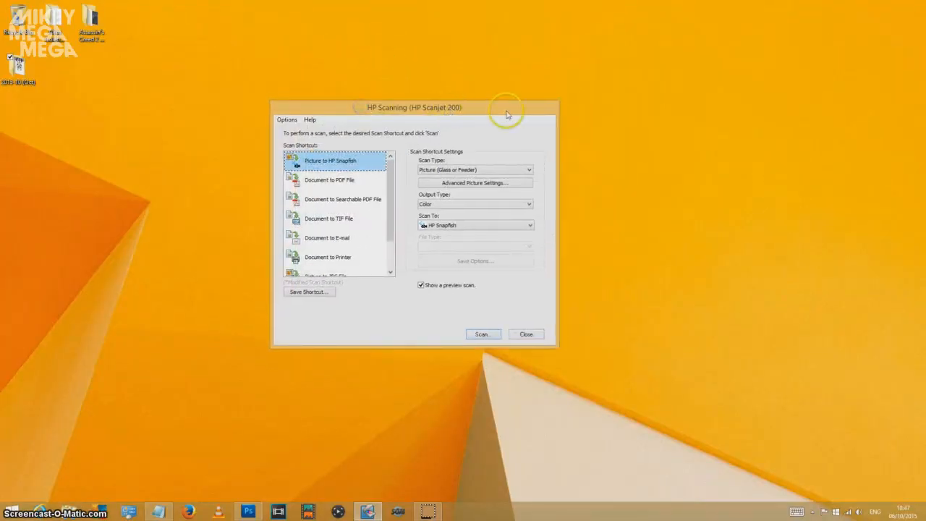
Nudge the scanning dialog aside and select an option within it
drag(507, 107, 514, 118)
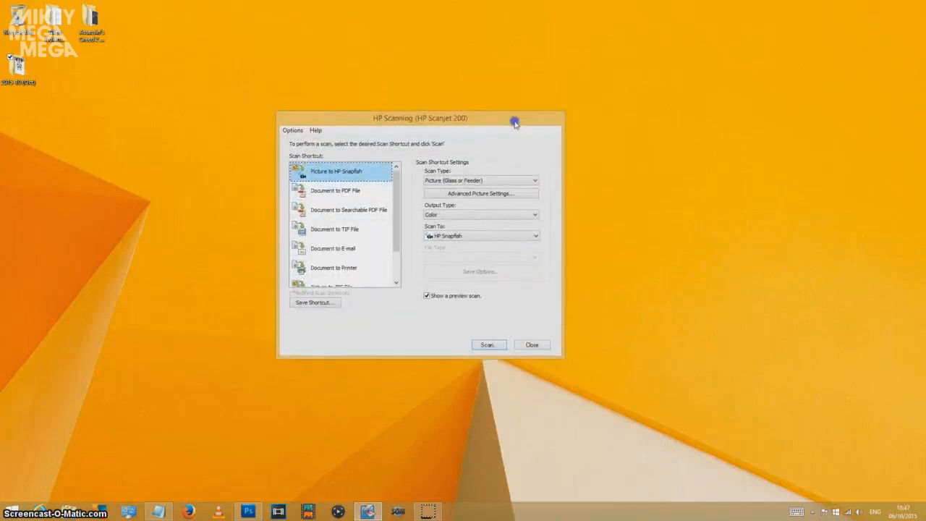
click(481, 194)
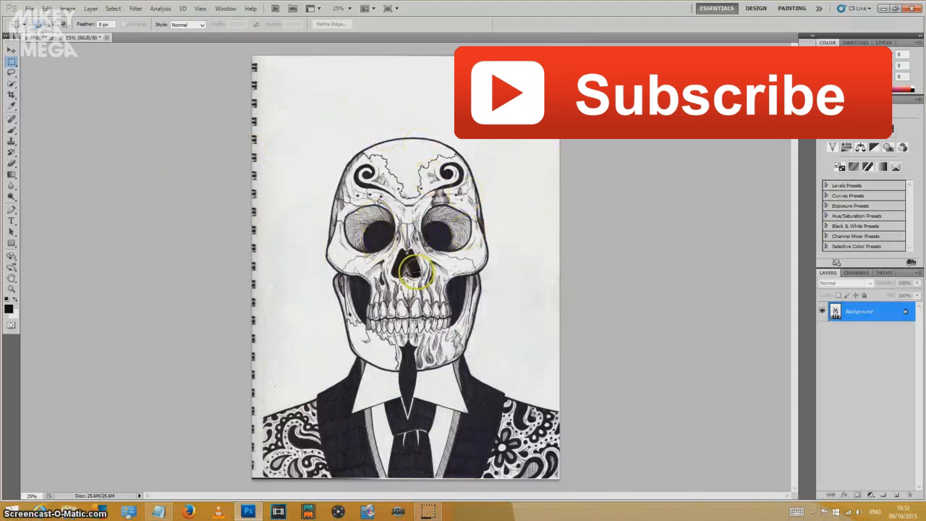
mouse_move(450, 427)
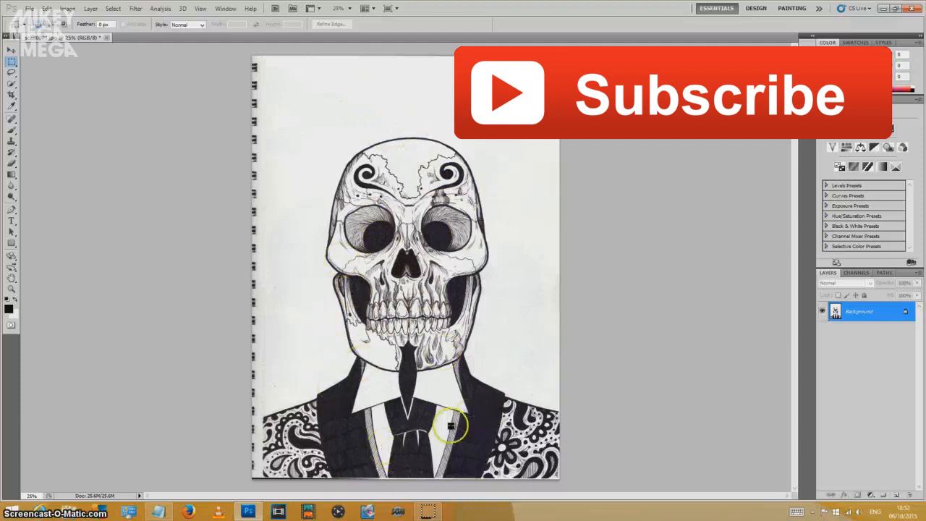